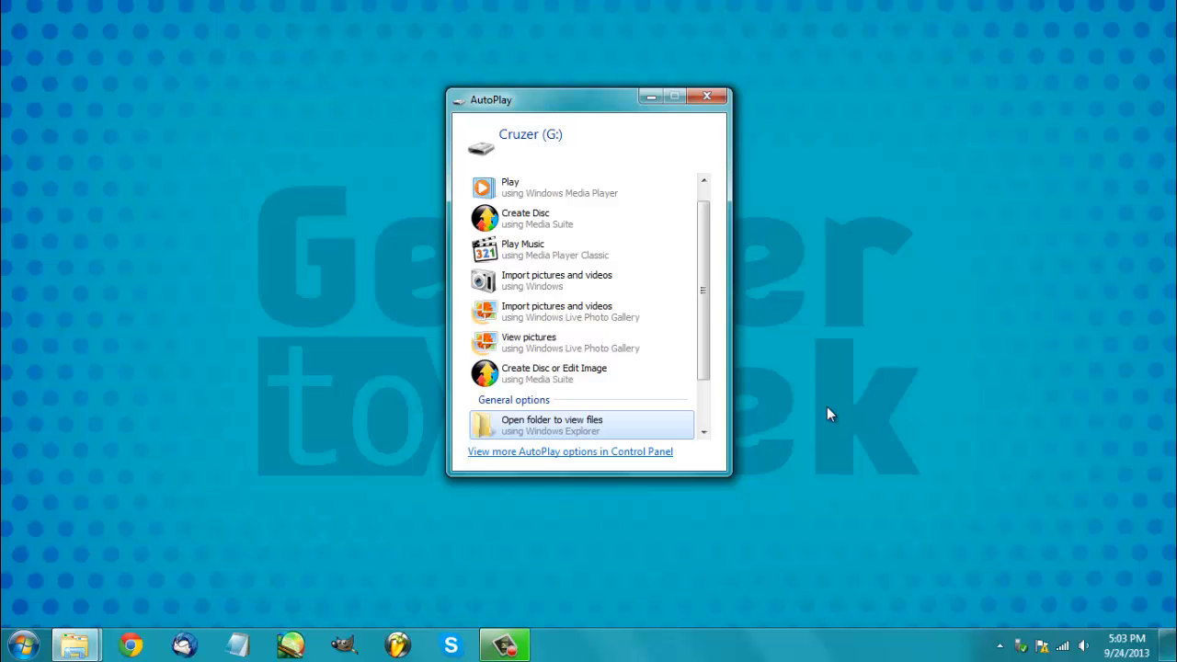
mouse_move(657, 352)
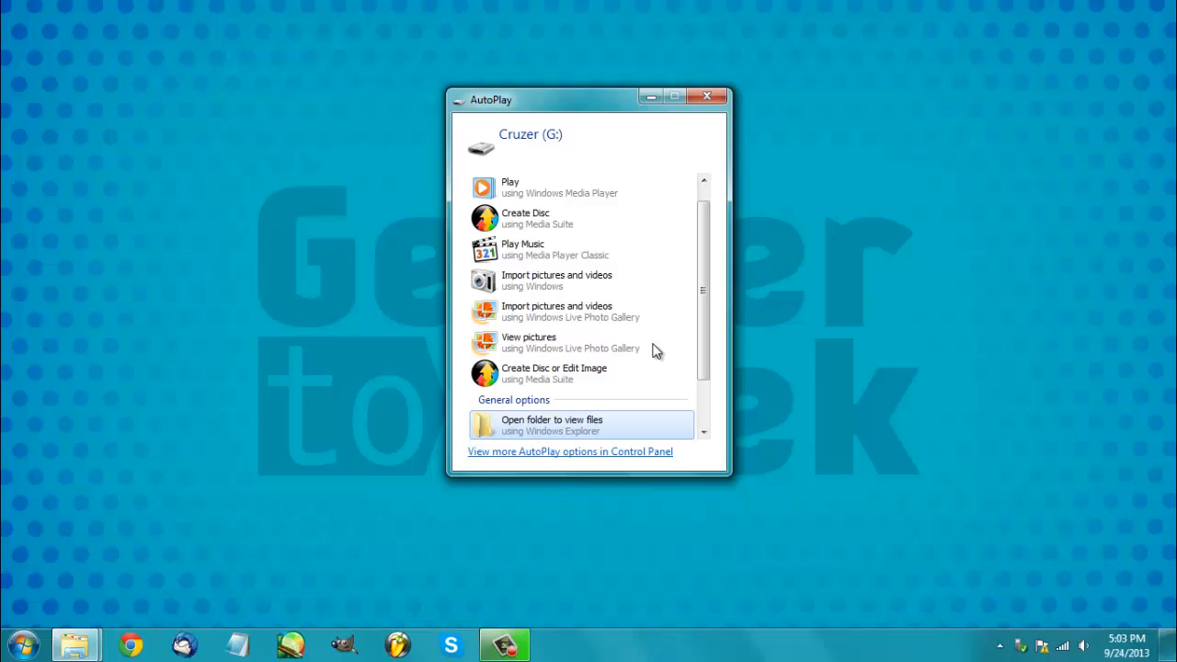
mouse_move(679, 225)
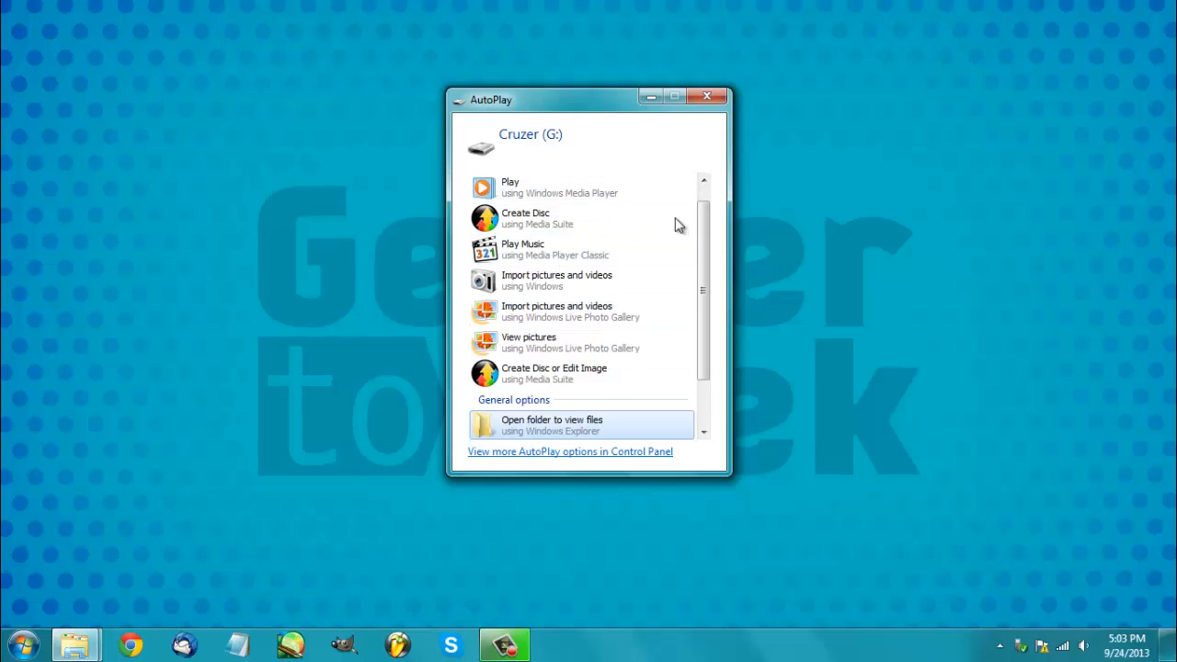
mouse_move(523, 250)
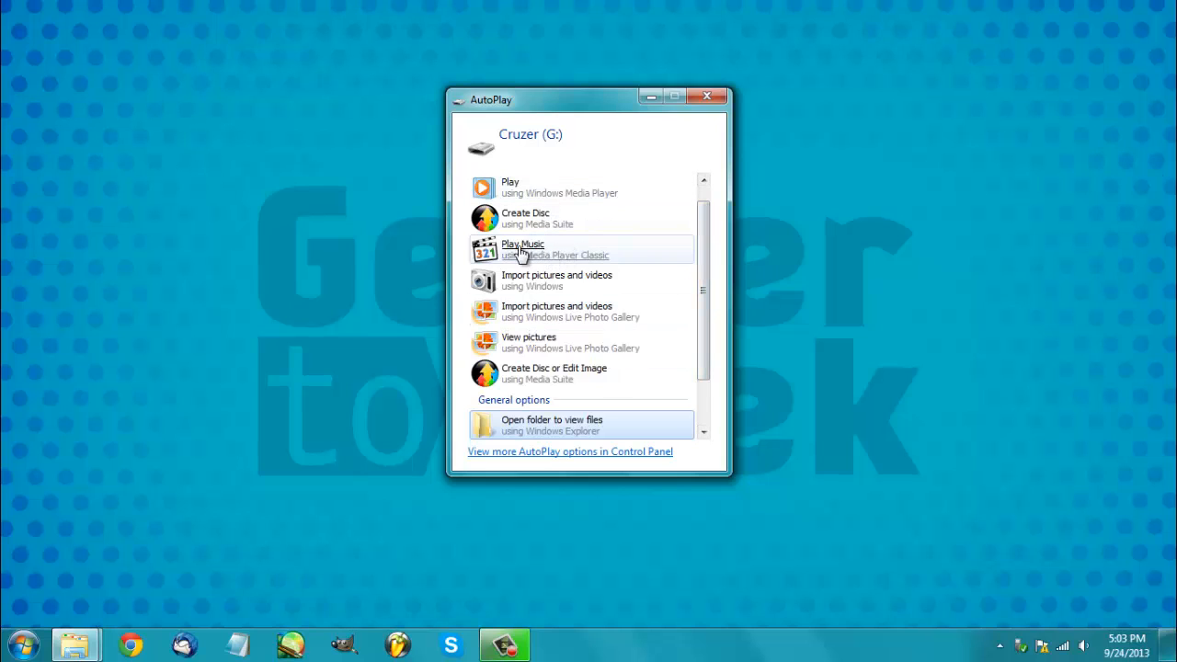
mouse_move(543, 279)
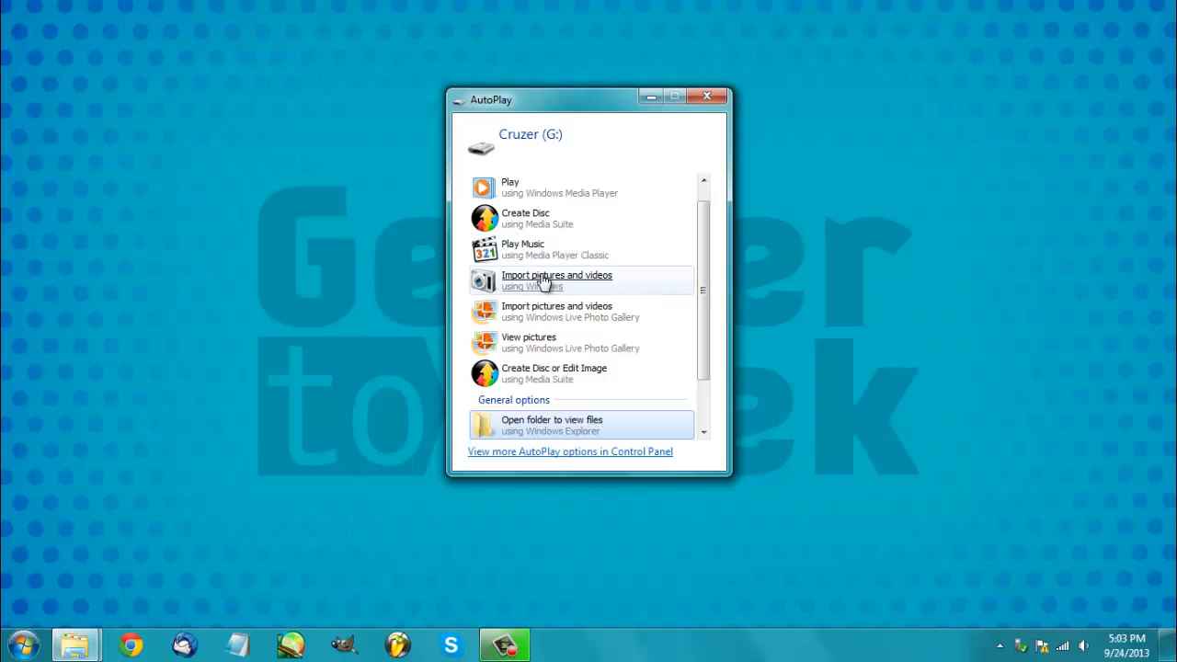
mouse_move(459, 276)
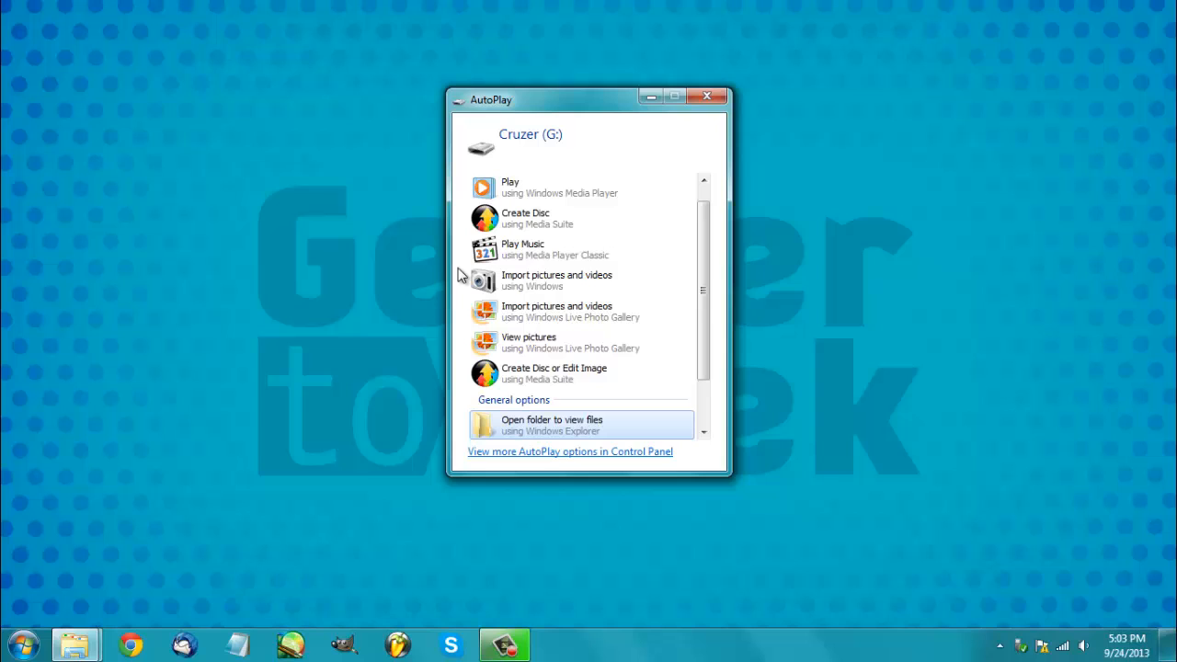
mouse_move(579, 280)
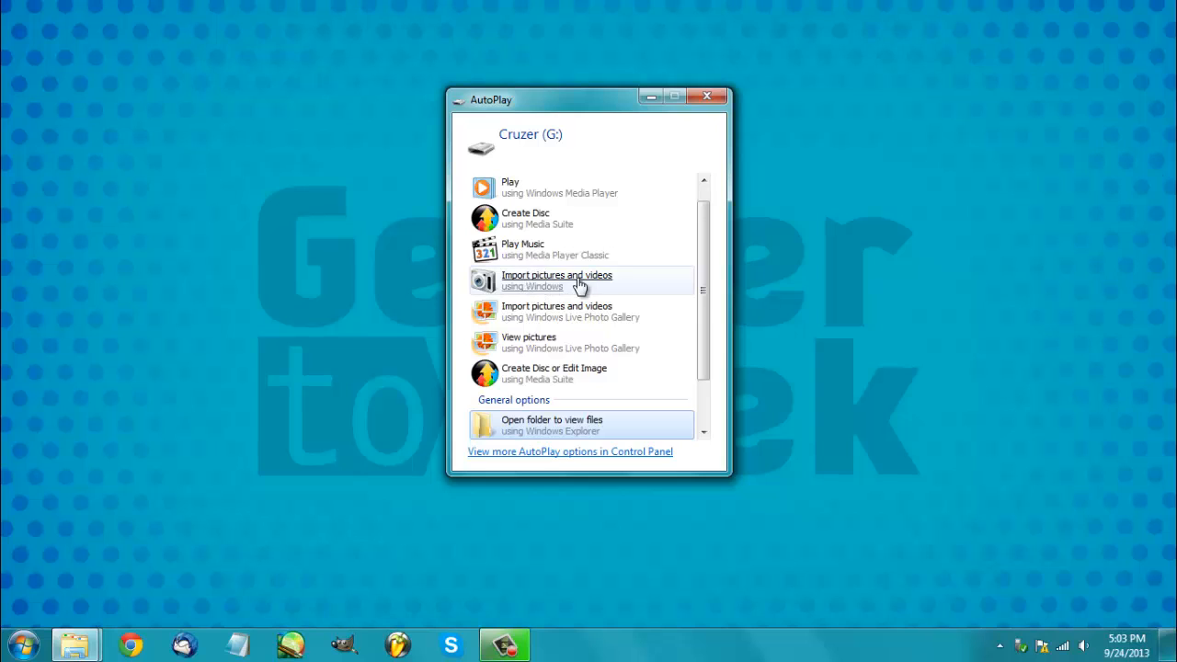
mouse_move(556, 286)
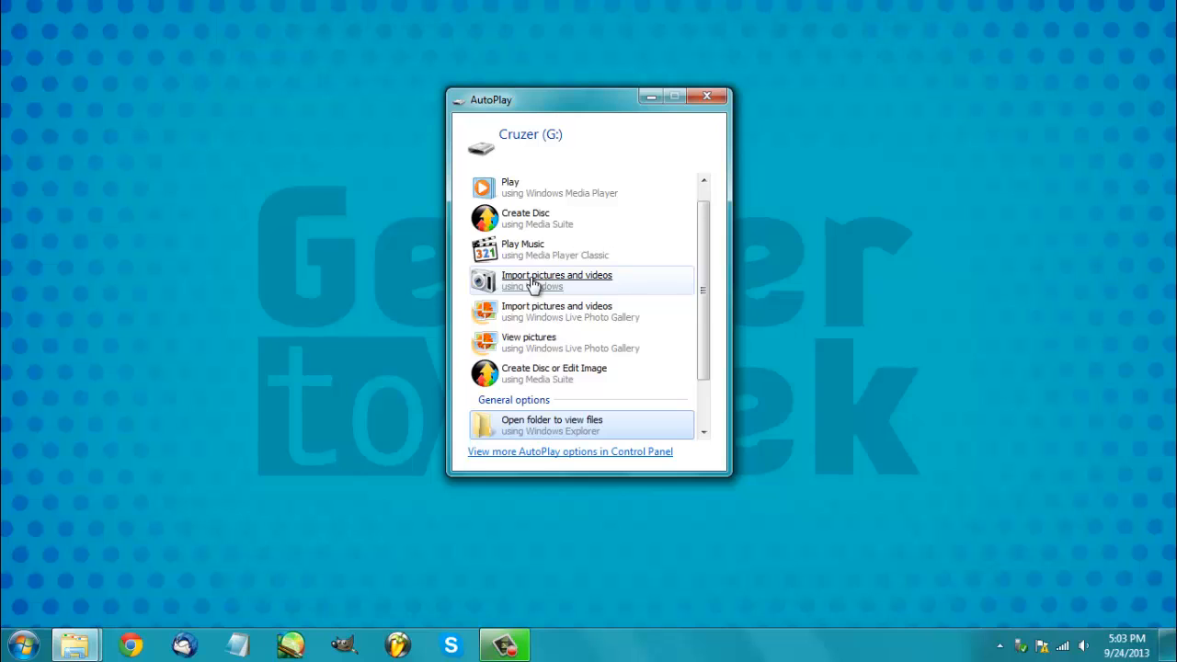
mouse_move(459, 279)
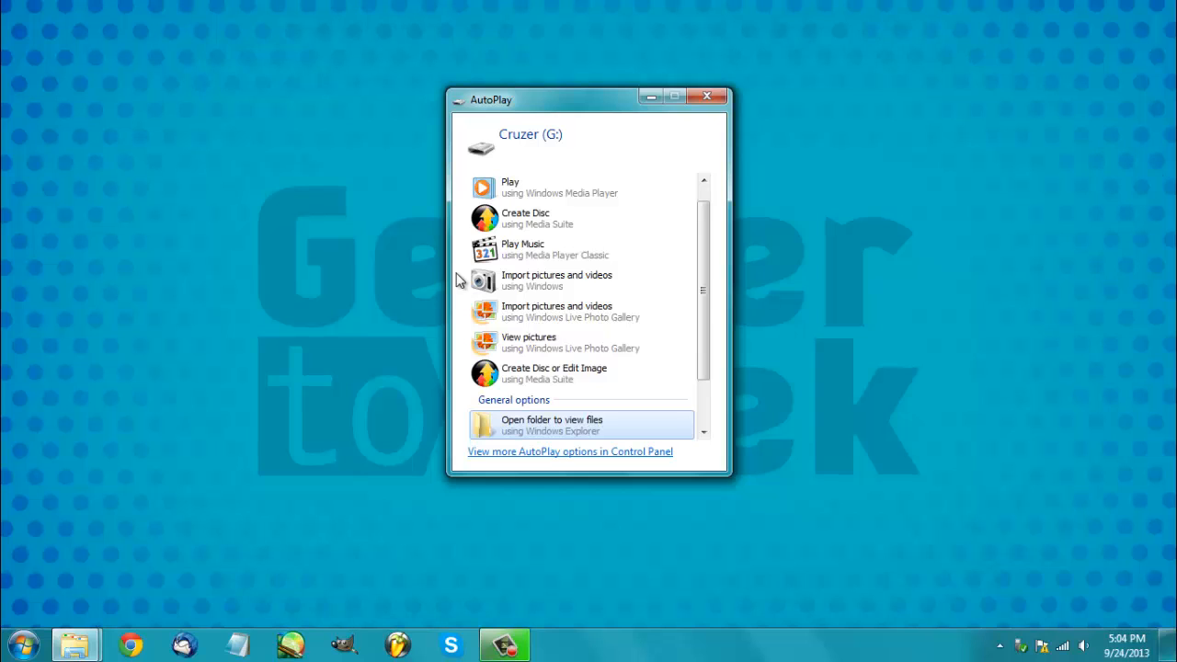
mouse_move(543, 311)
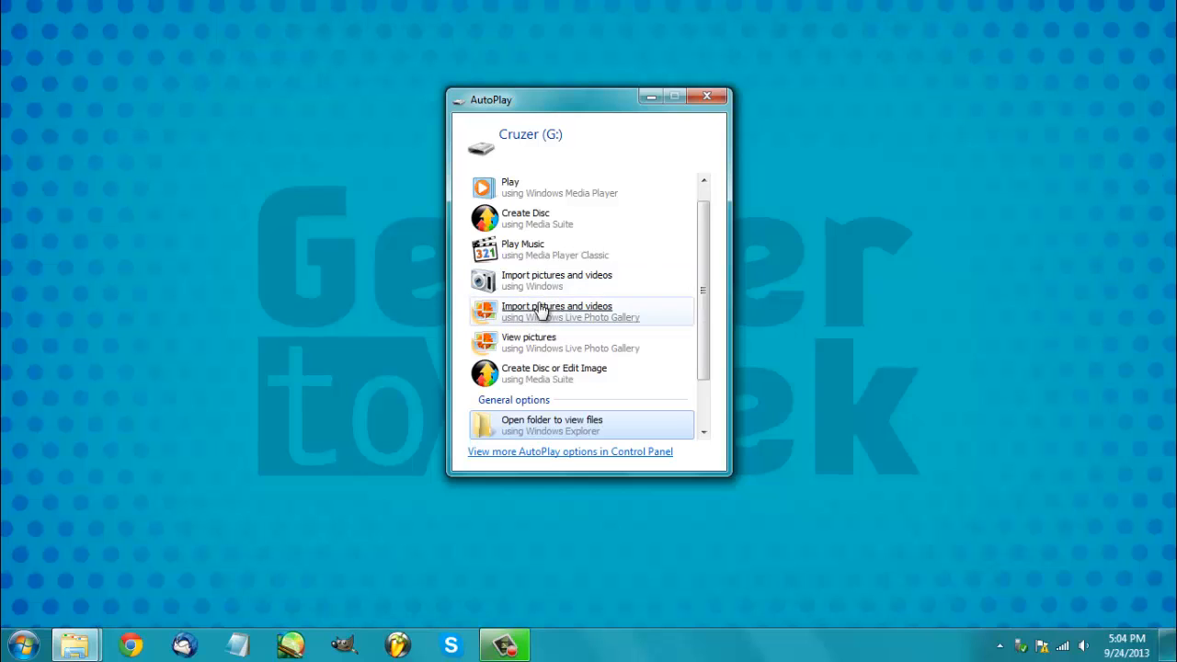
mouse_move(533, 280)
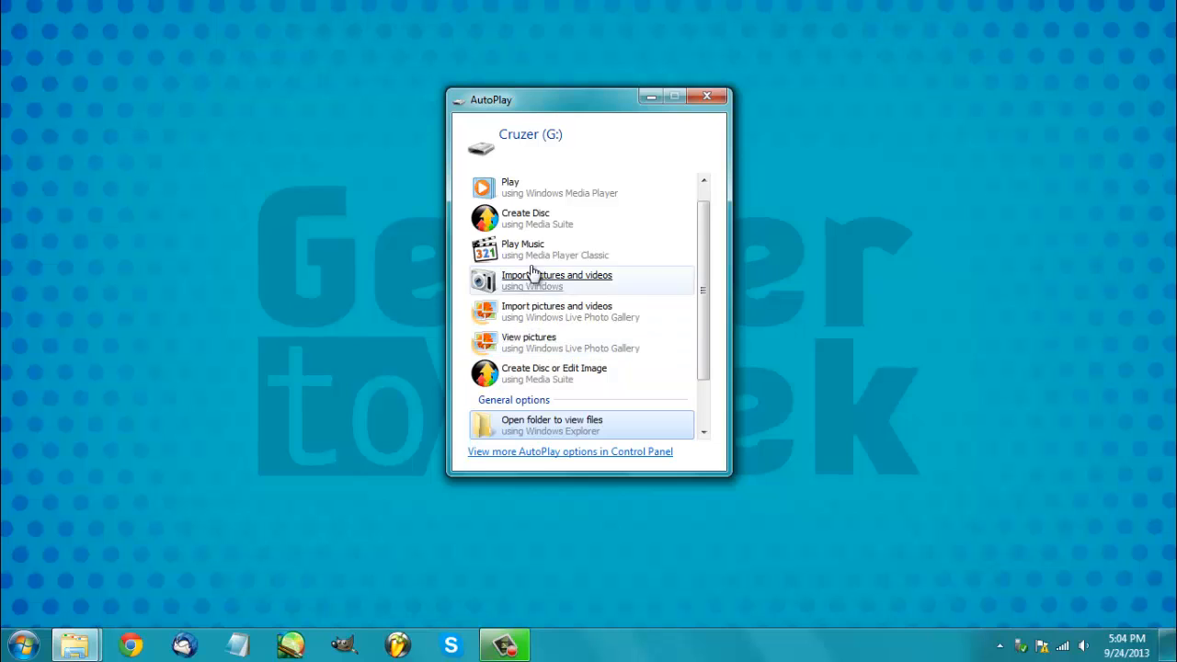
mouse_move(504, 291)
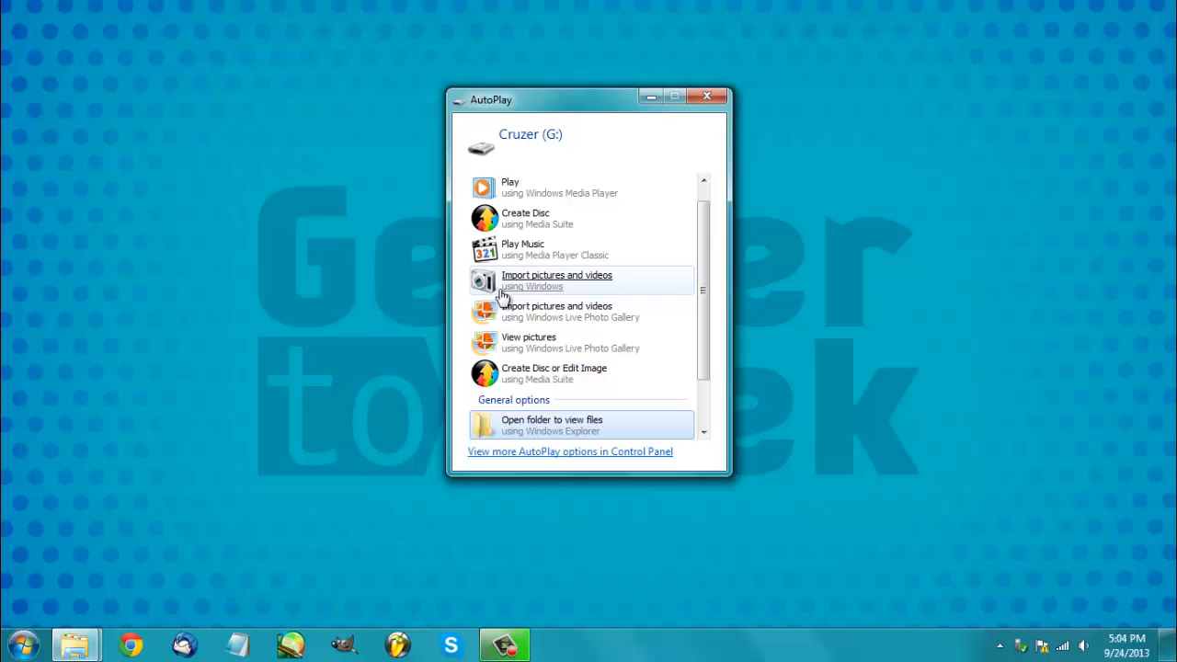
mouse_move(497, 255)
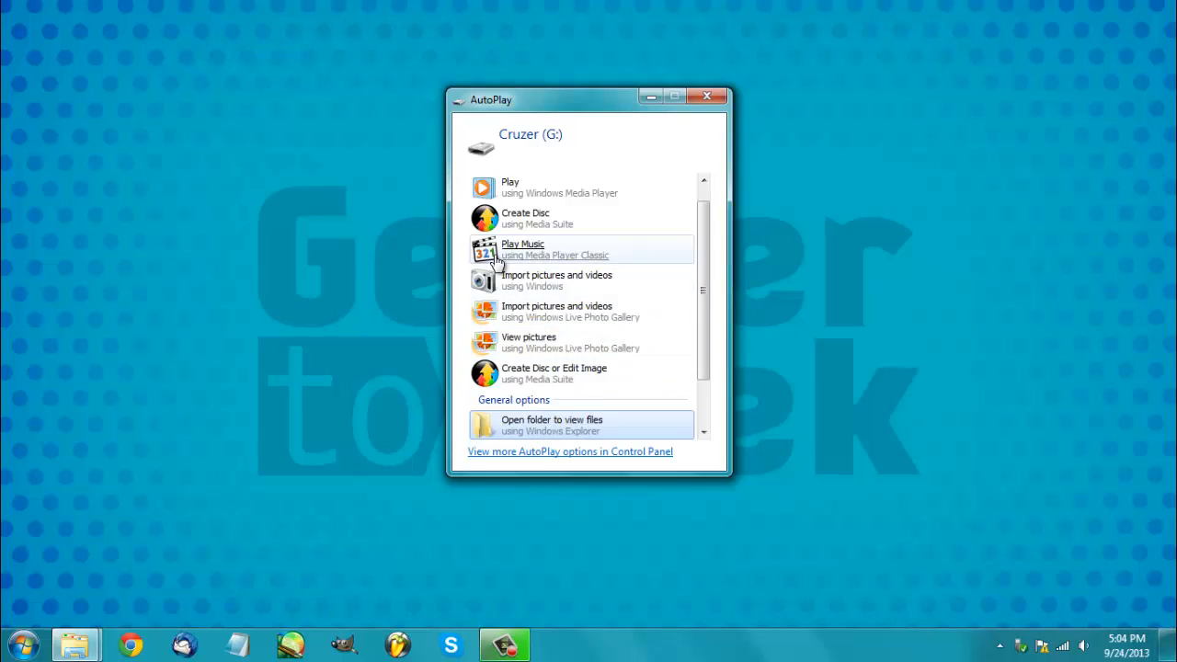
mouse_move(532, 279)
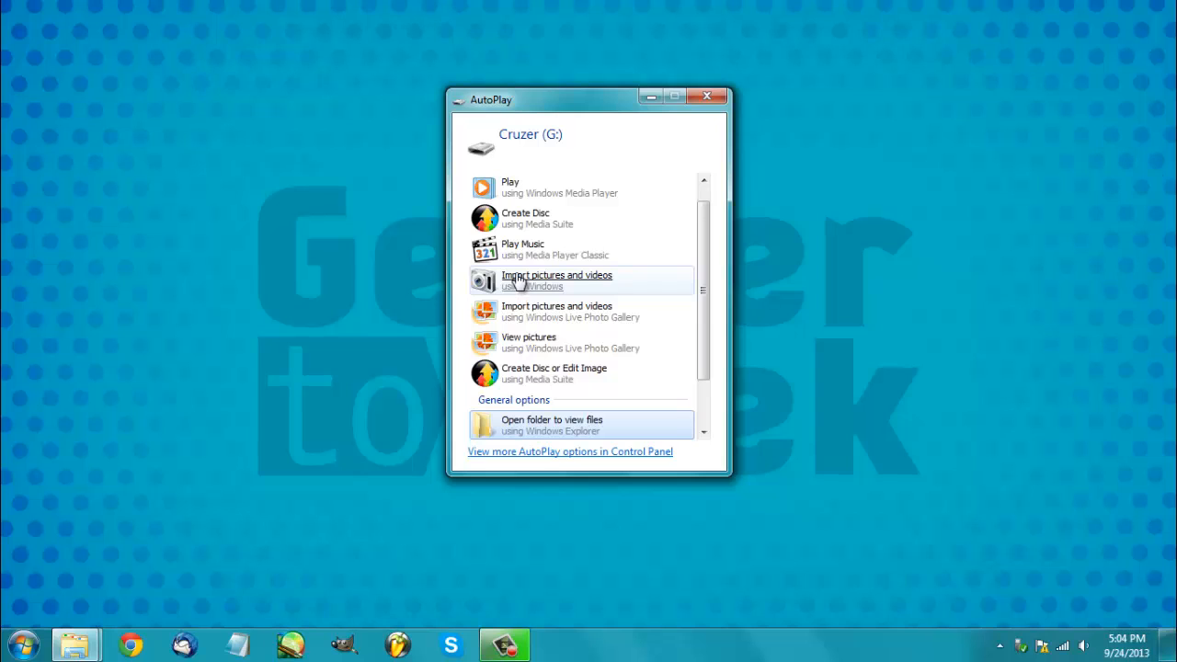
mouse_move(515, 311)
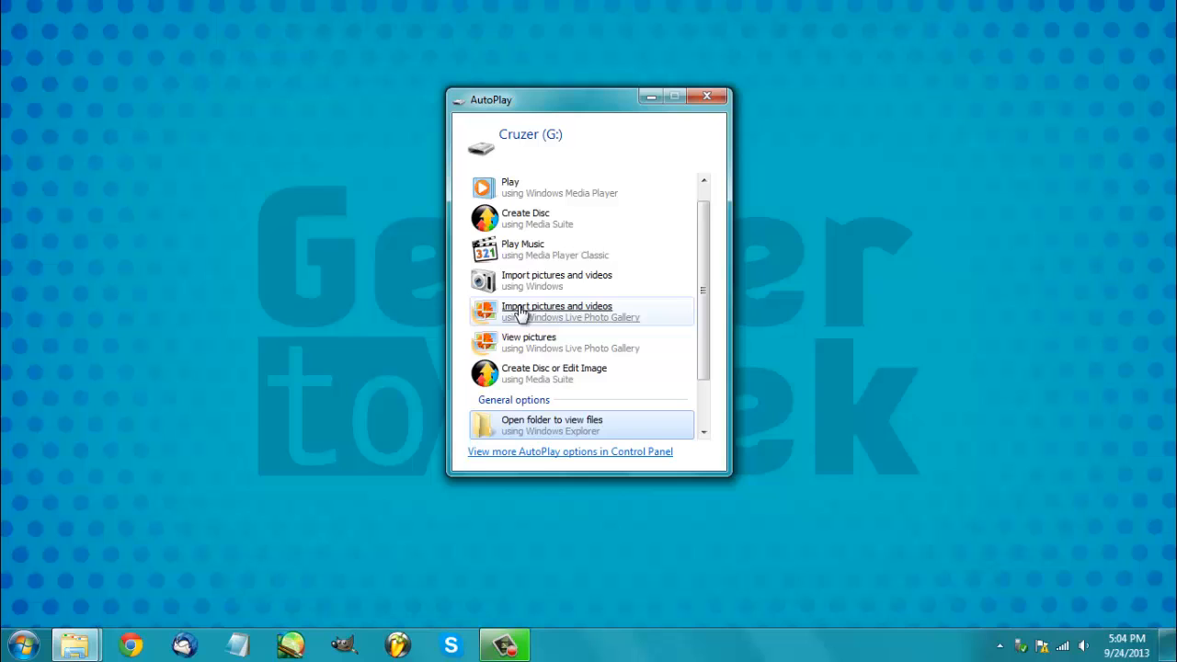
mouse_move(537, 316)
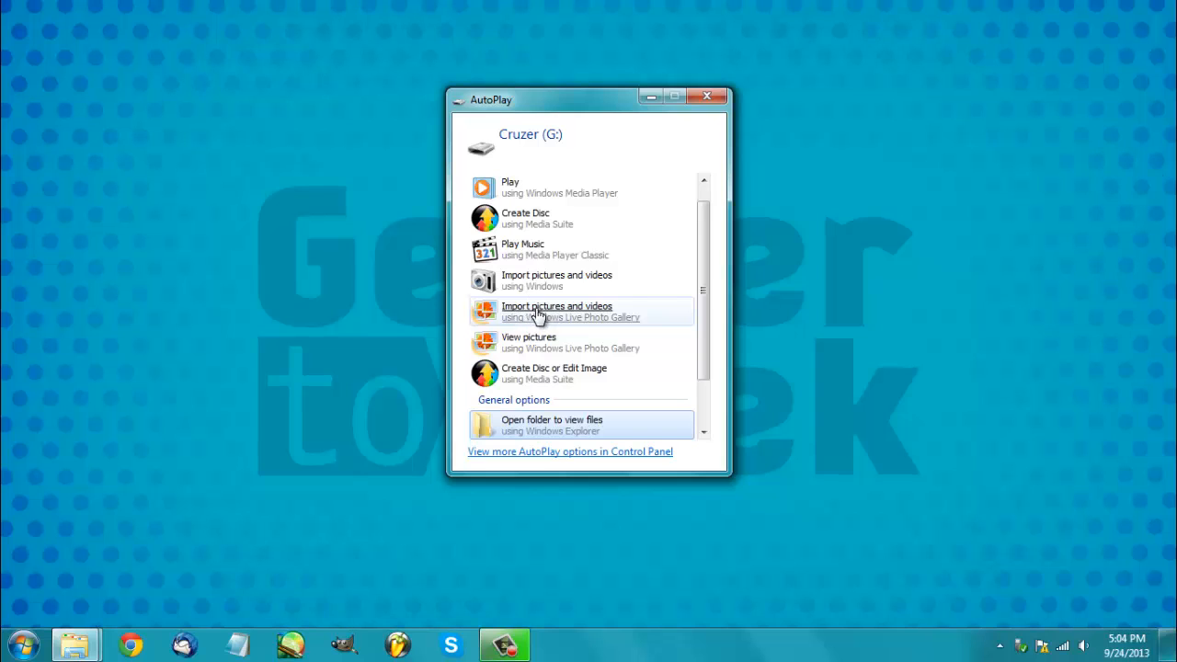
mouse_move(541, 333)
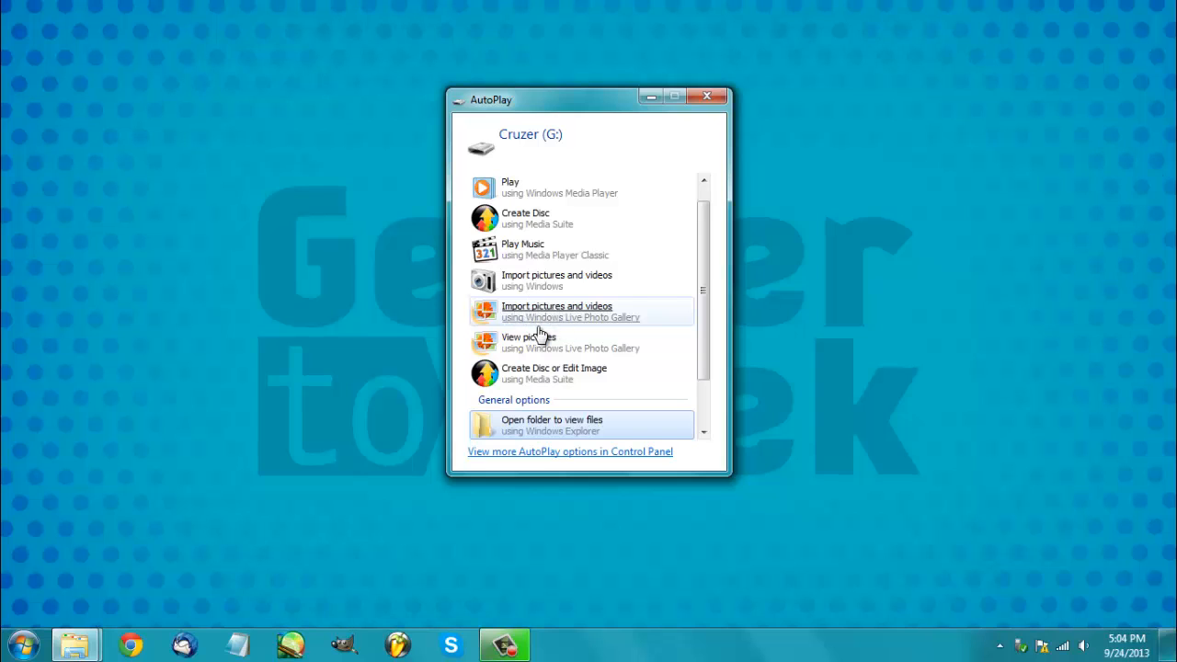
mouse_move(540, 332)
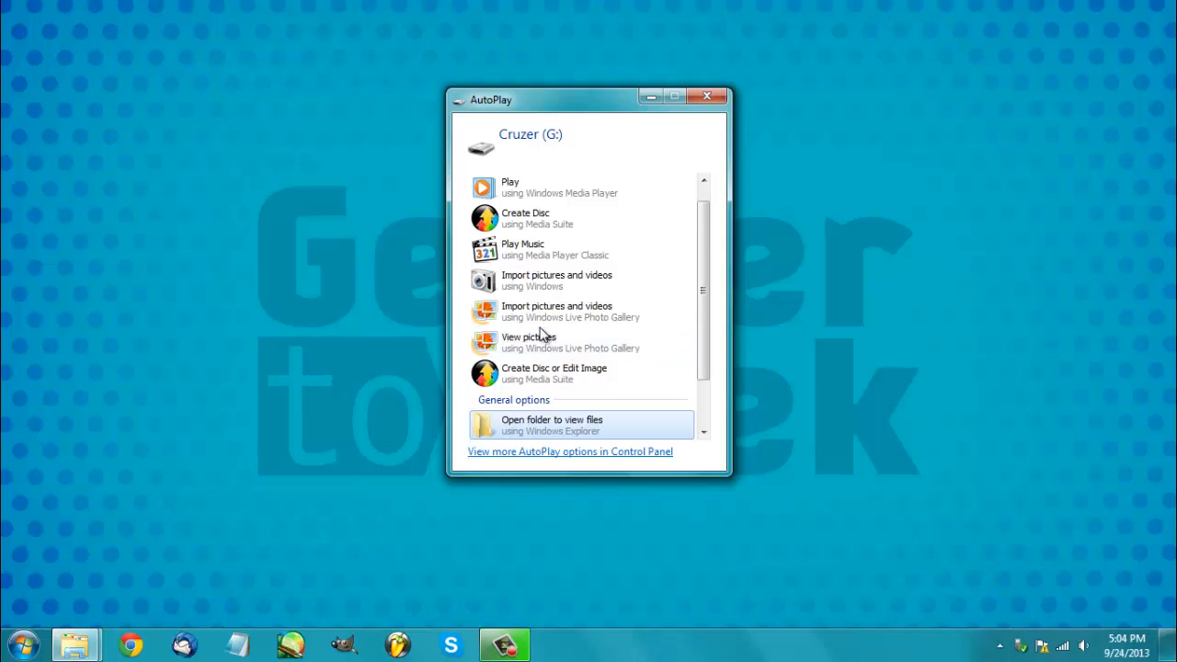
mouse_move(561, 424)
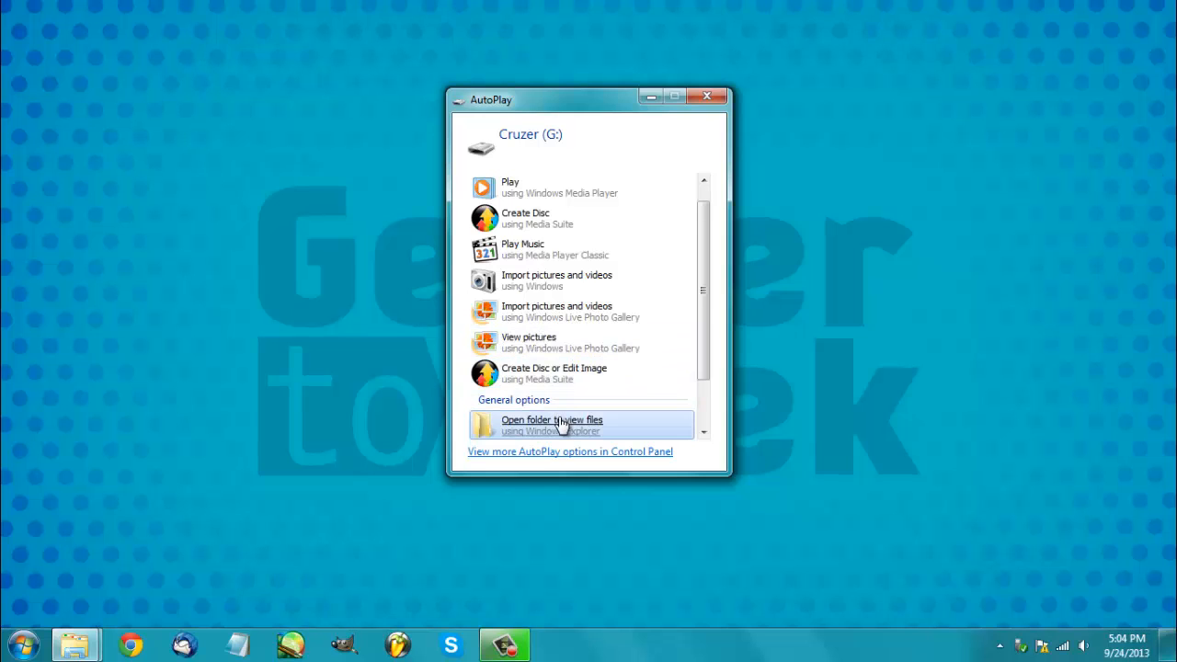
- Browse the Cruzer drive's Contents and Artwork folders, then return to the drive's top level
click(552, 425)
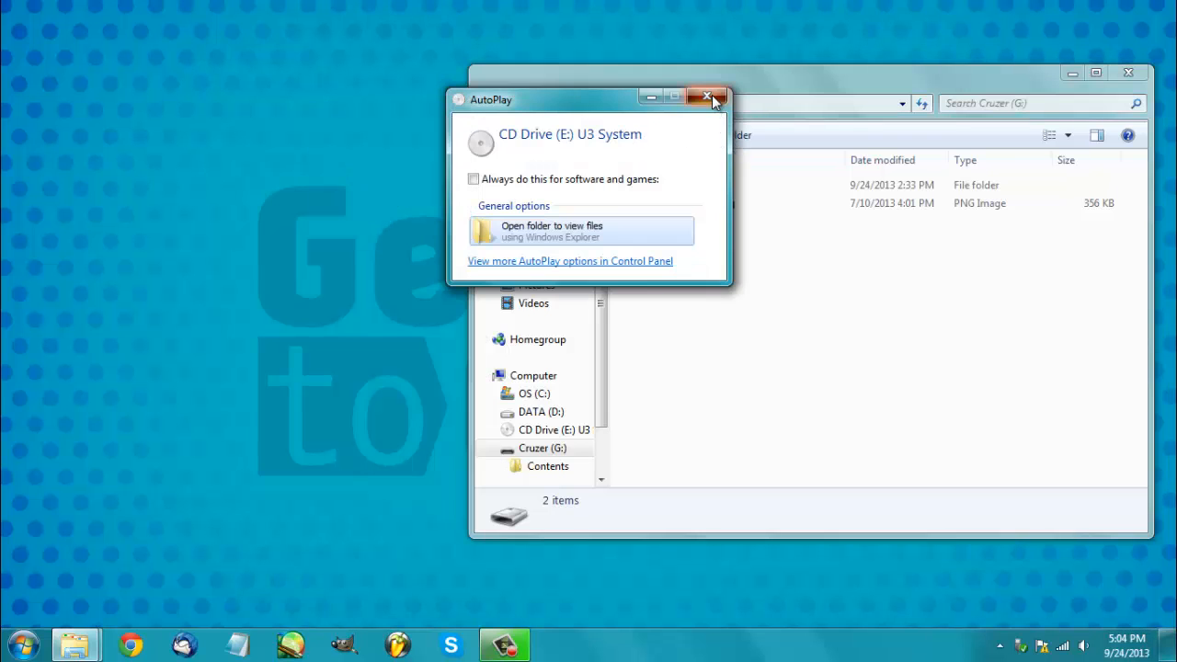
click(708, 98)
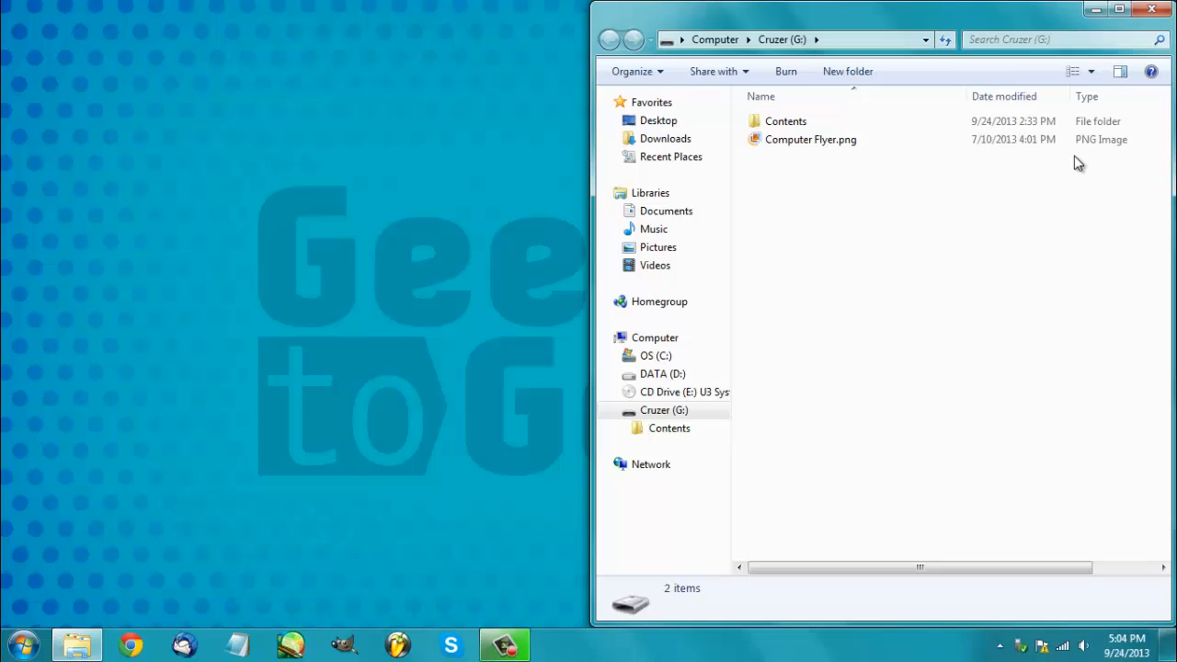
mouse_move(855, 257)
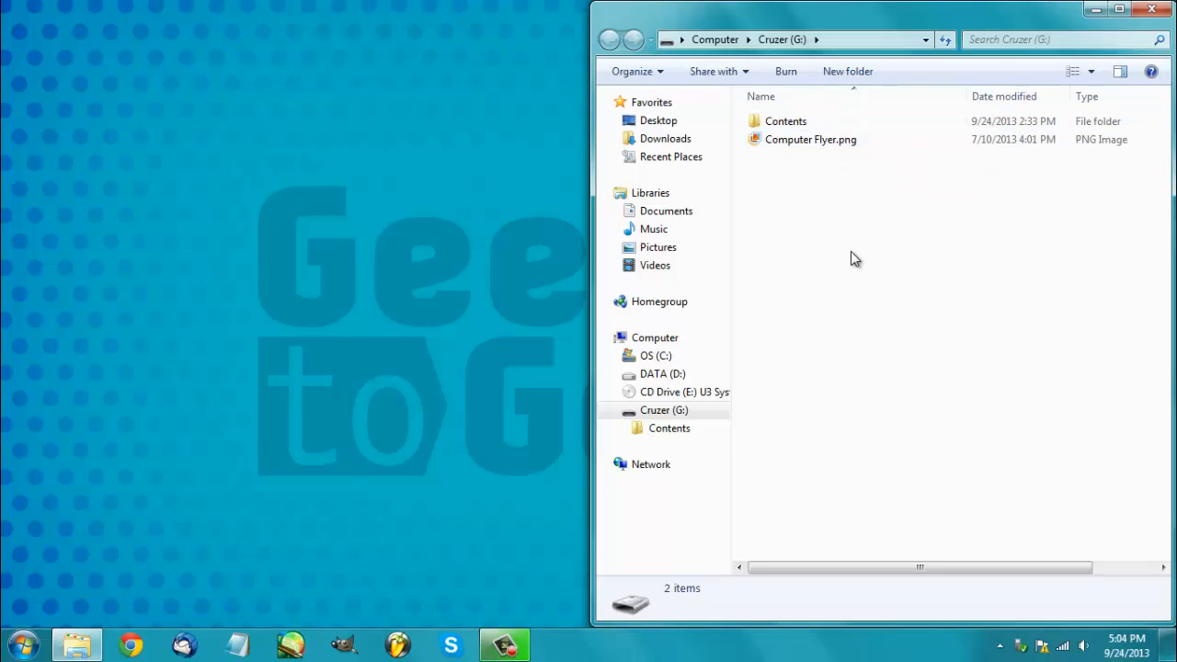
mouse_move(868, 268)
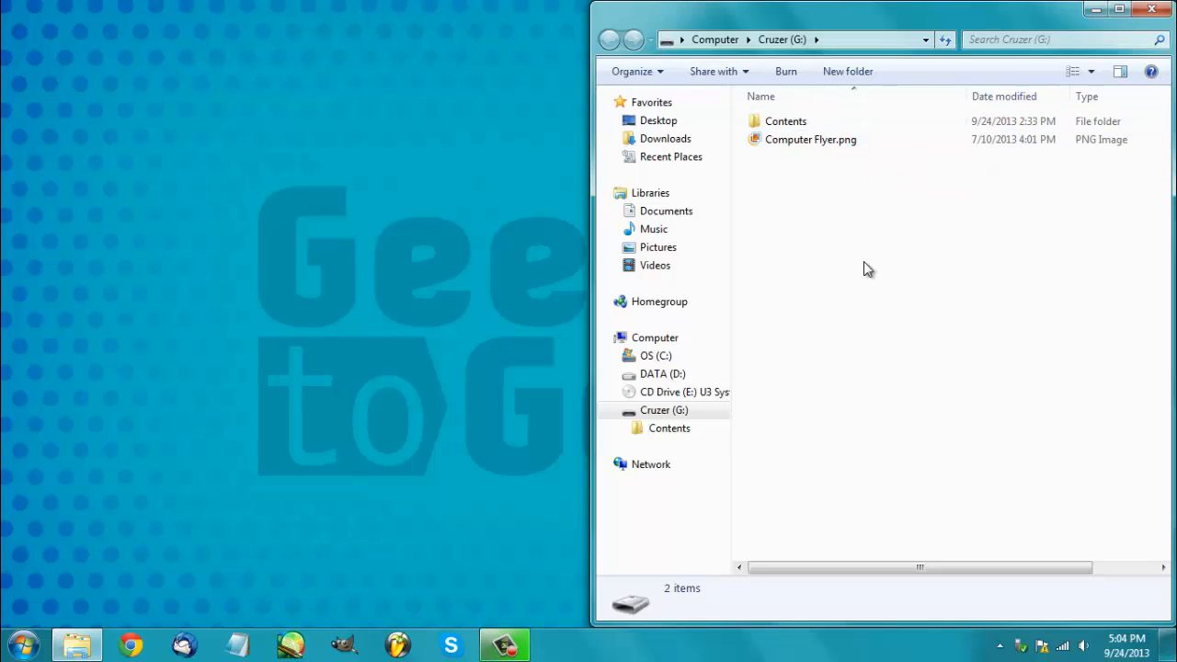
mouse_move(853, 229)
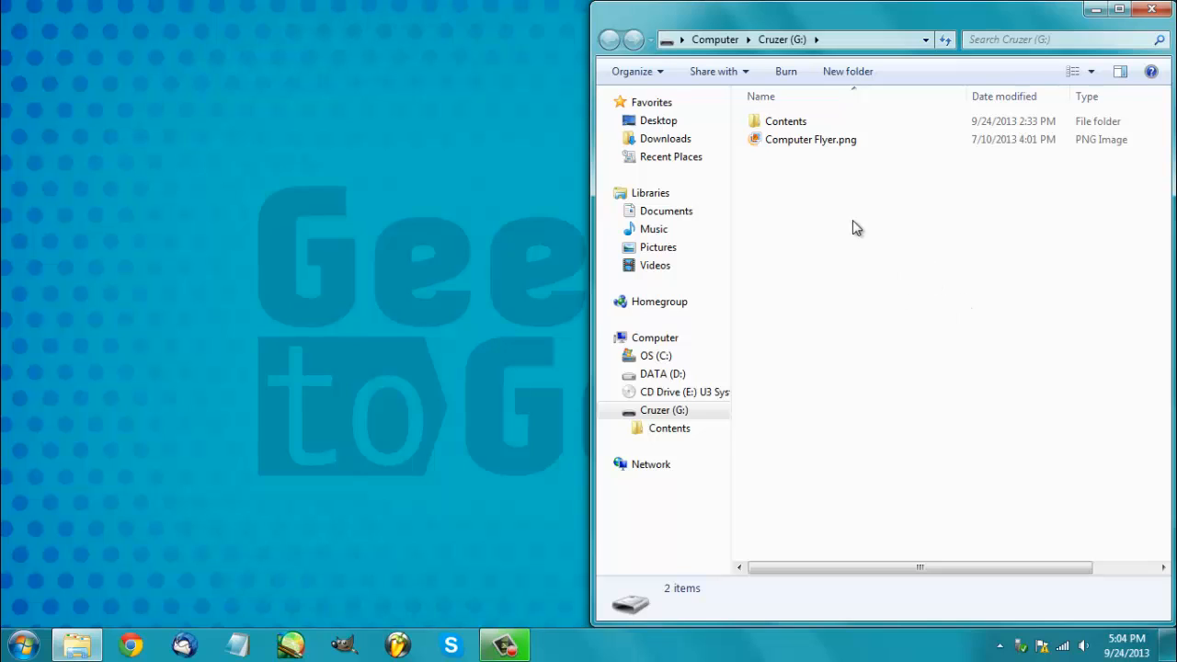
mouse_move(787, 121)
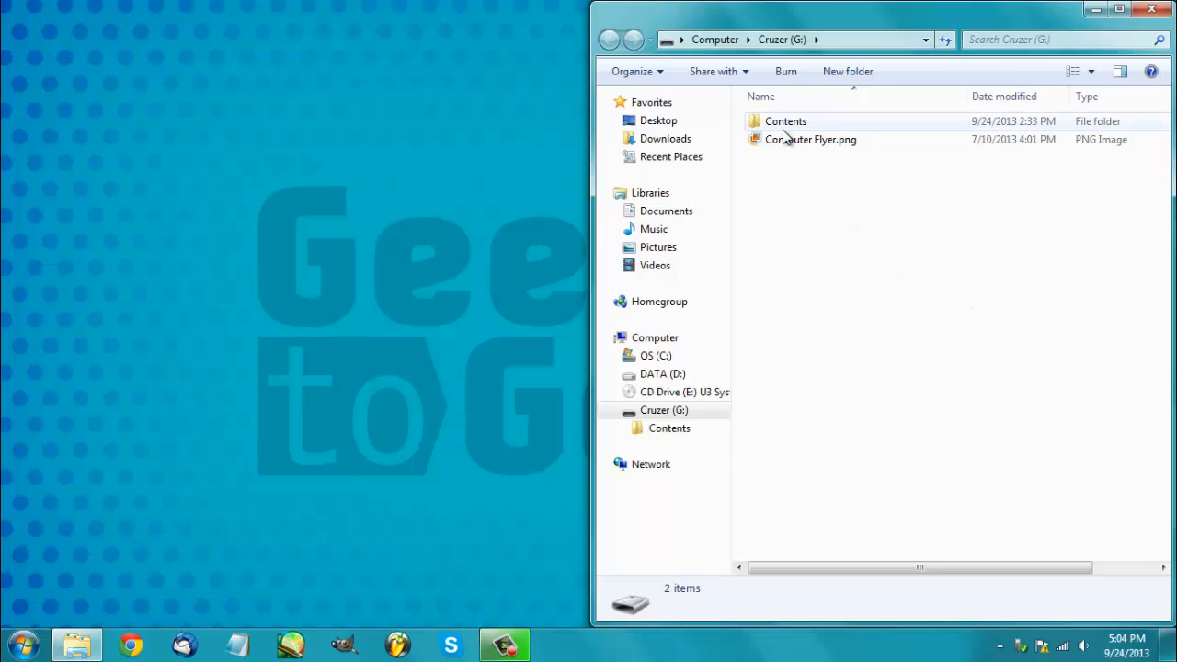
double_click(786, 121)
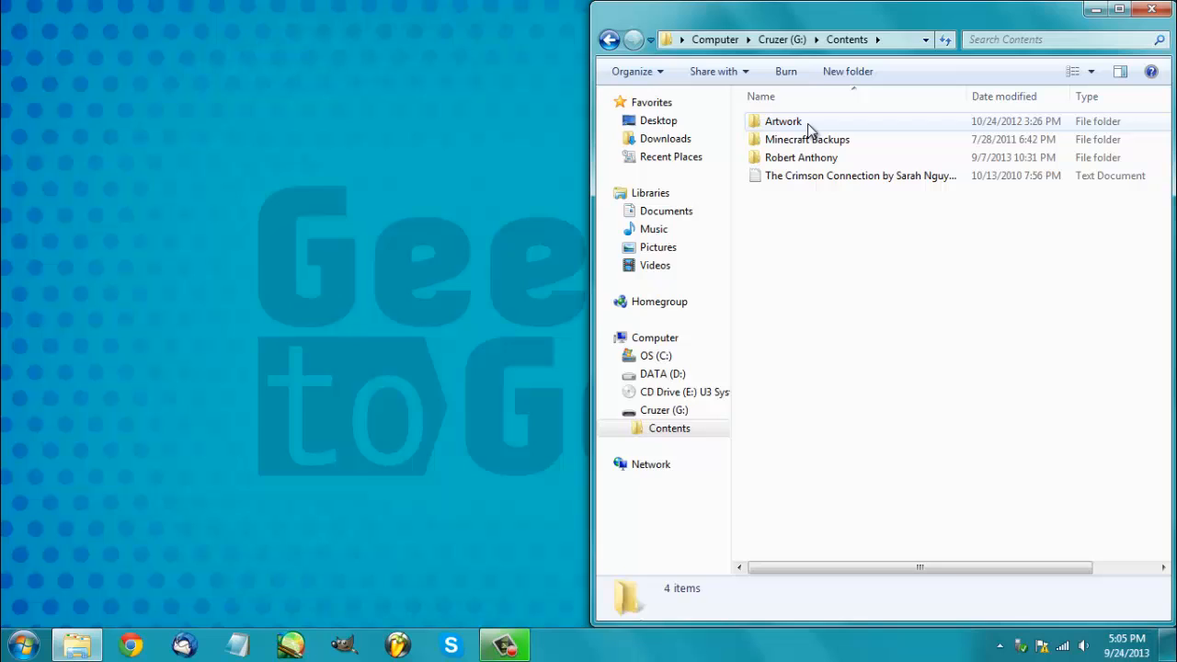
double_click(784, 122)
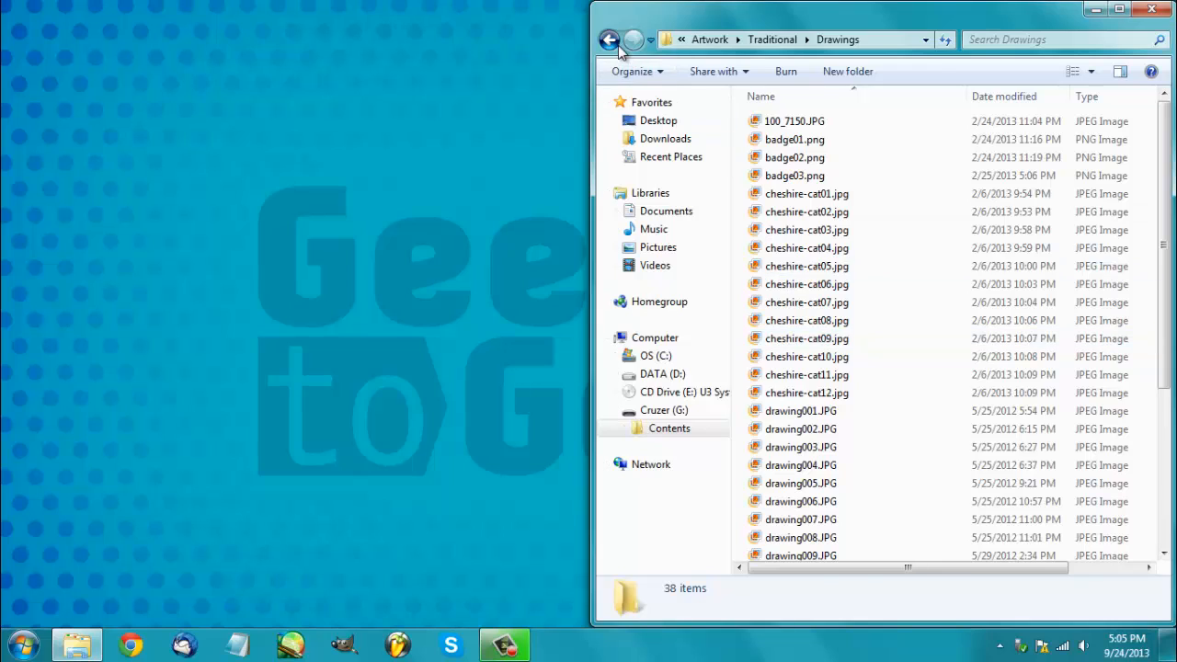
click(632, 40)
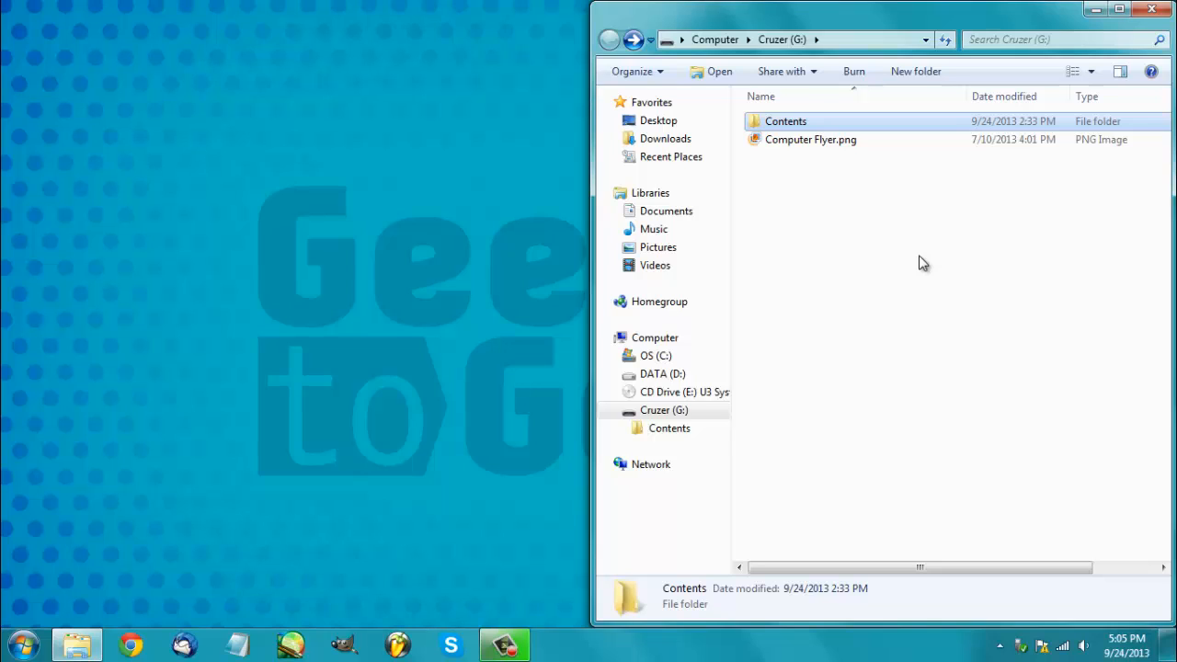
mouse_move(855, 203)
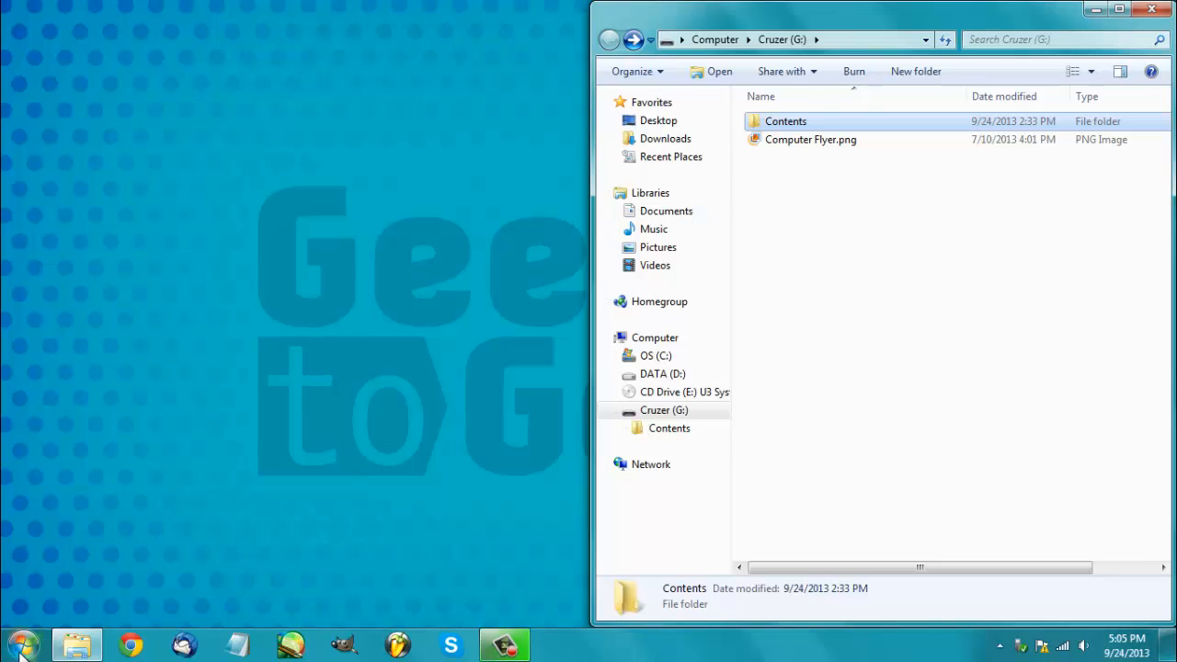
- Bring up the Pictures library and copy Computer Flyer.png from the drive into it
click(20, 644)
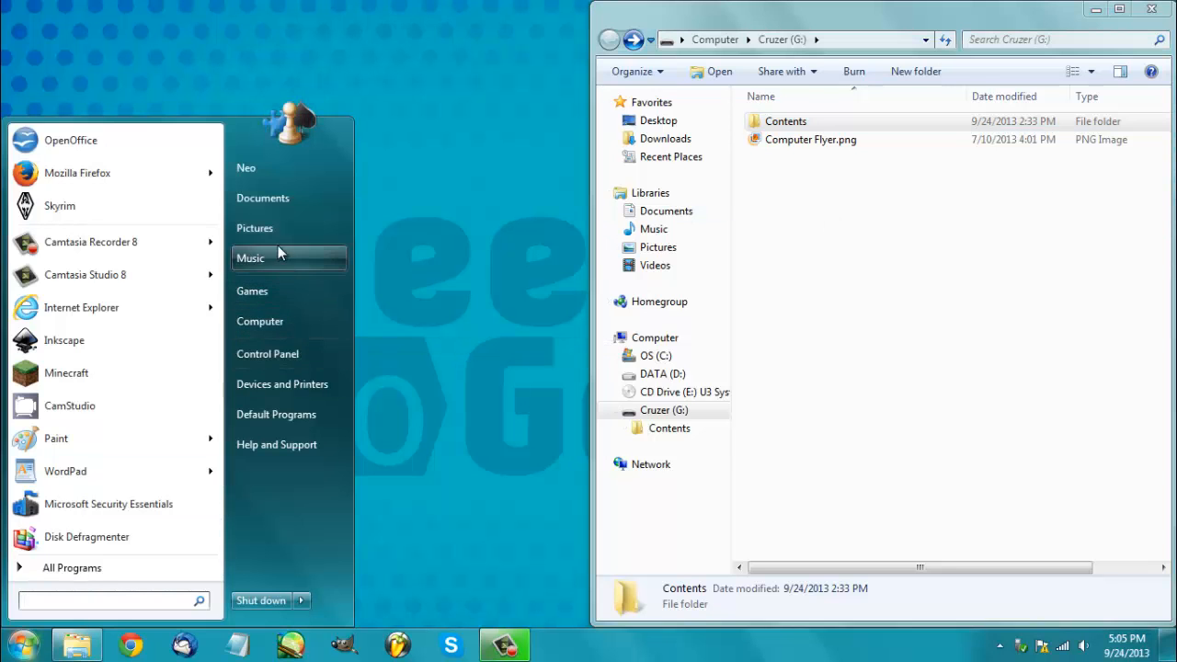
click(253, 228)
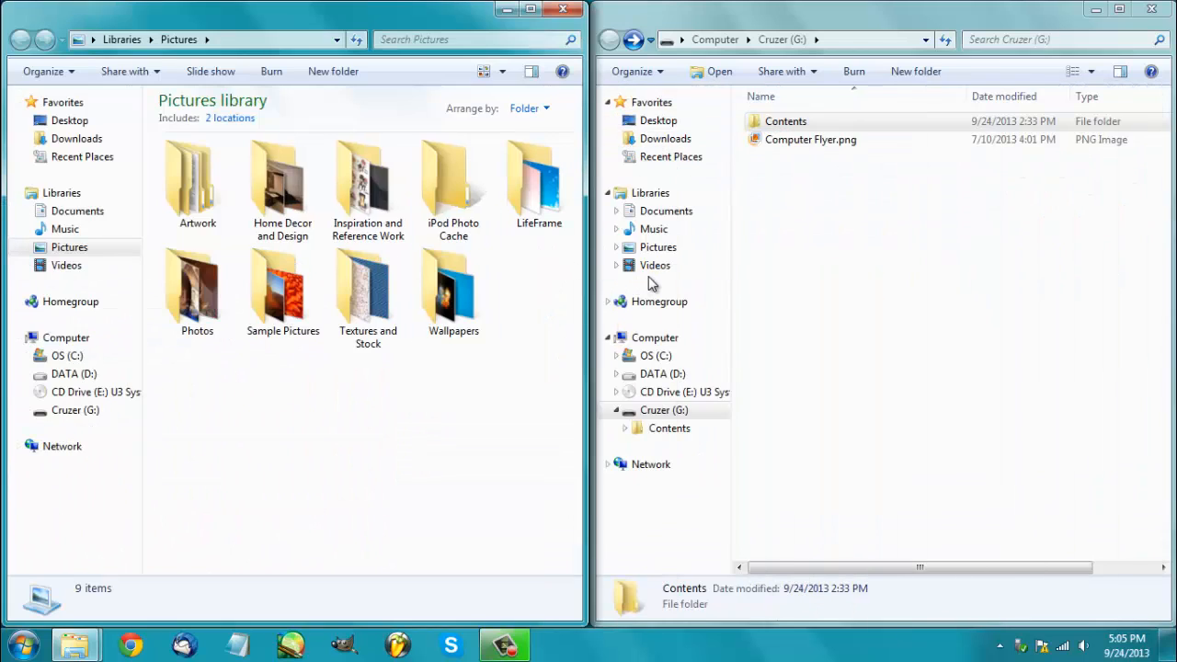
mouse_move(839, 162)
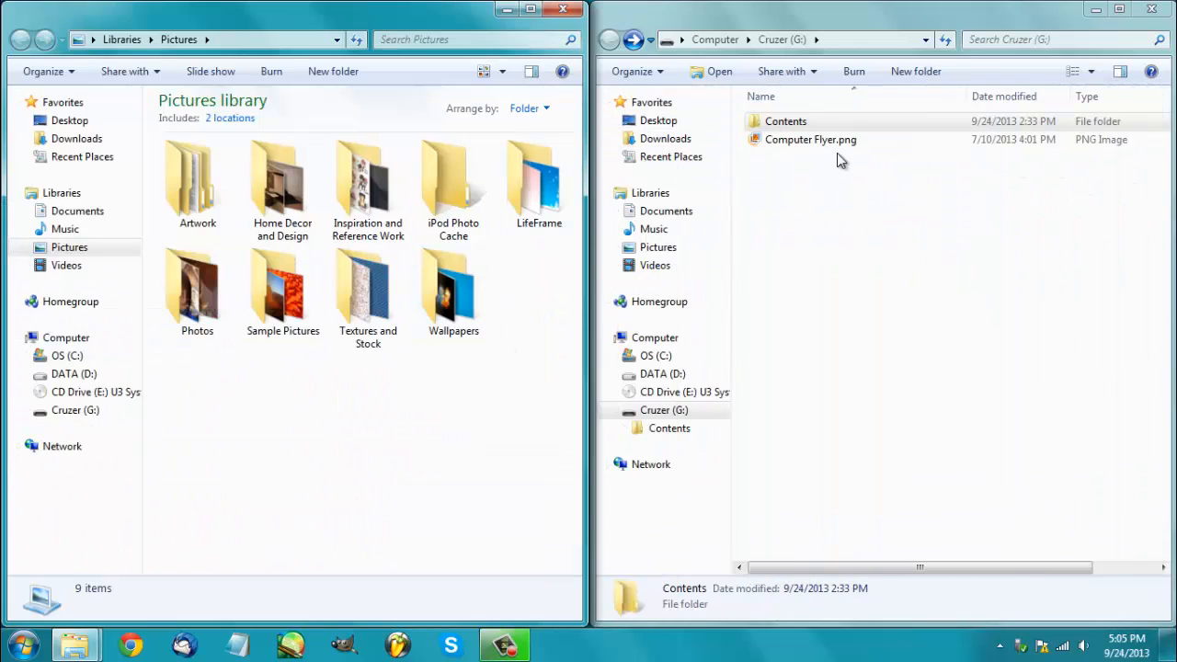
click(810, 140)
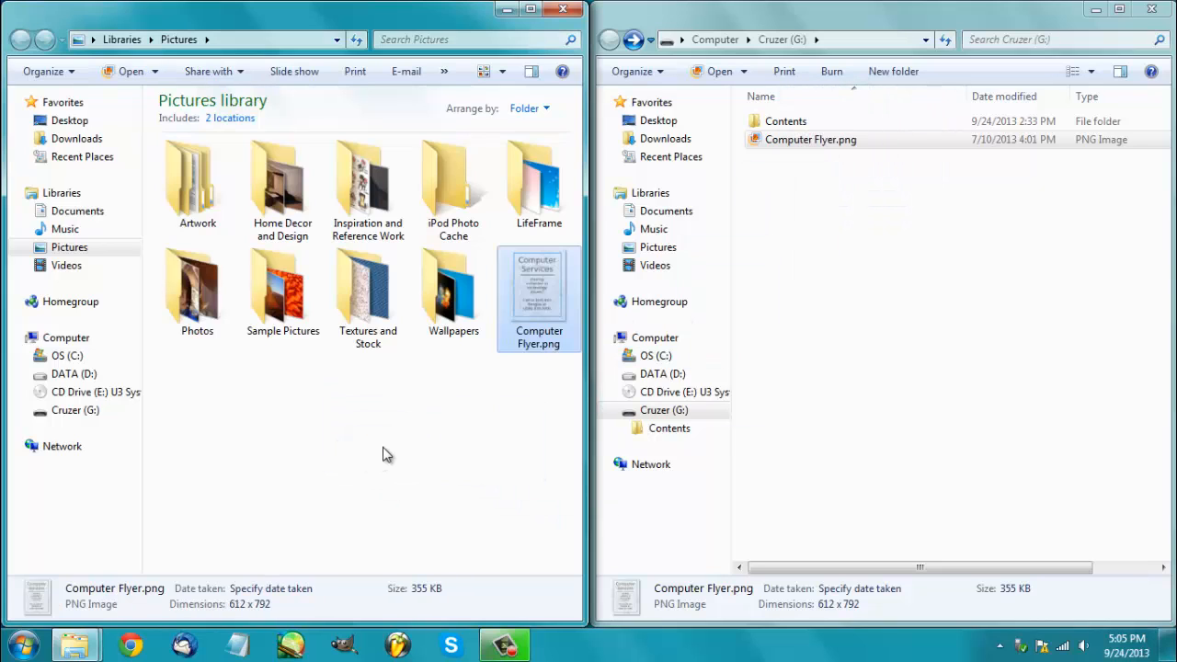
click(522, 419)
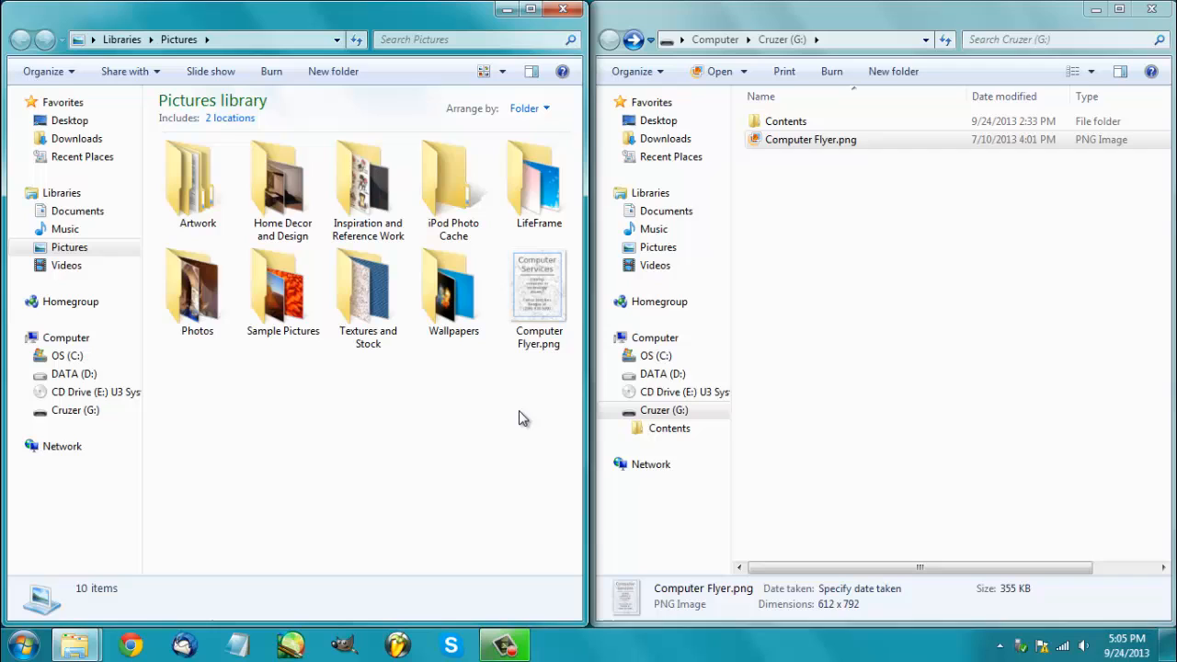
click(809, 140)
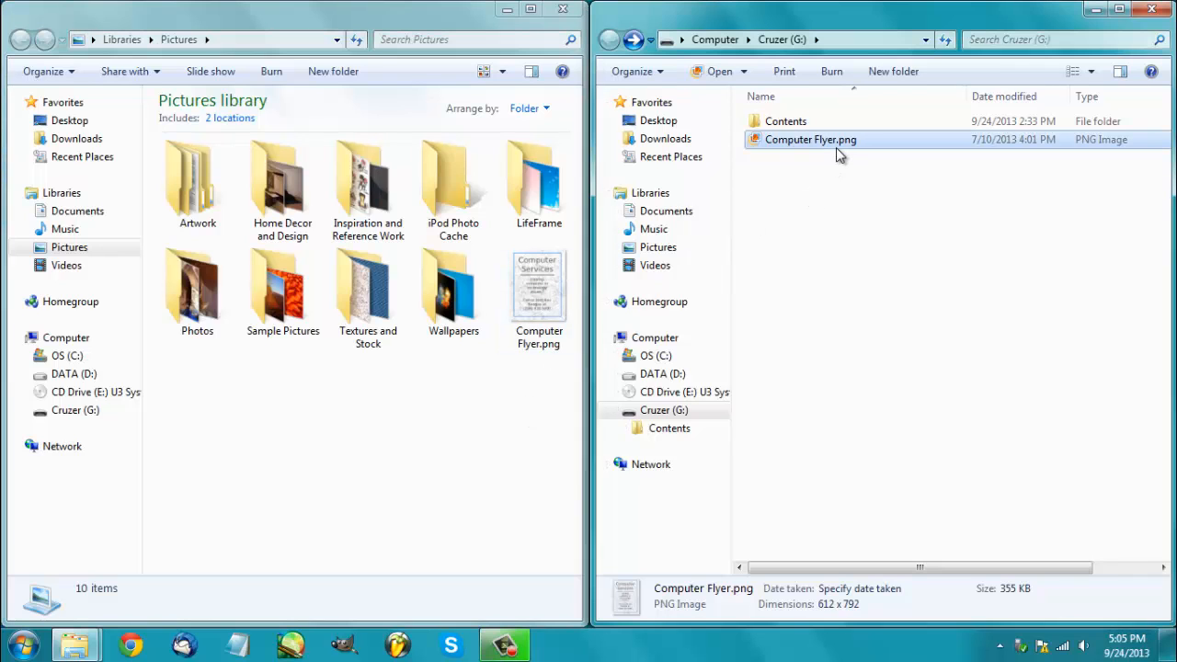
- Undo the flyer copy, confirm its deletion from Pictures, and close the Pictures window
right_click(810, 140)
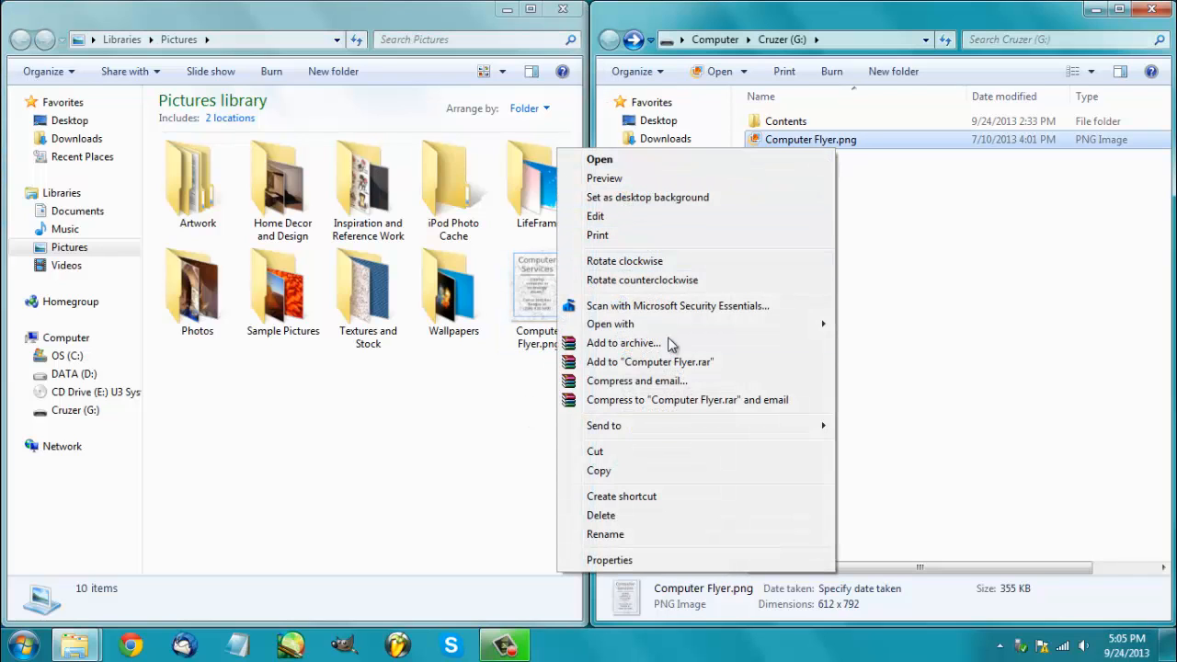
click(469, 440)
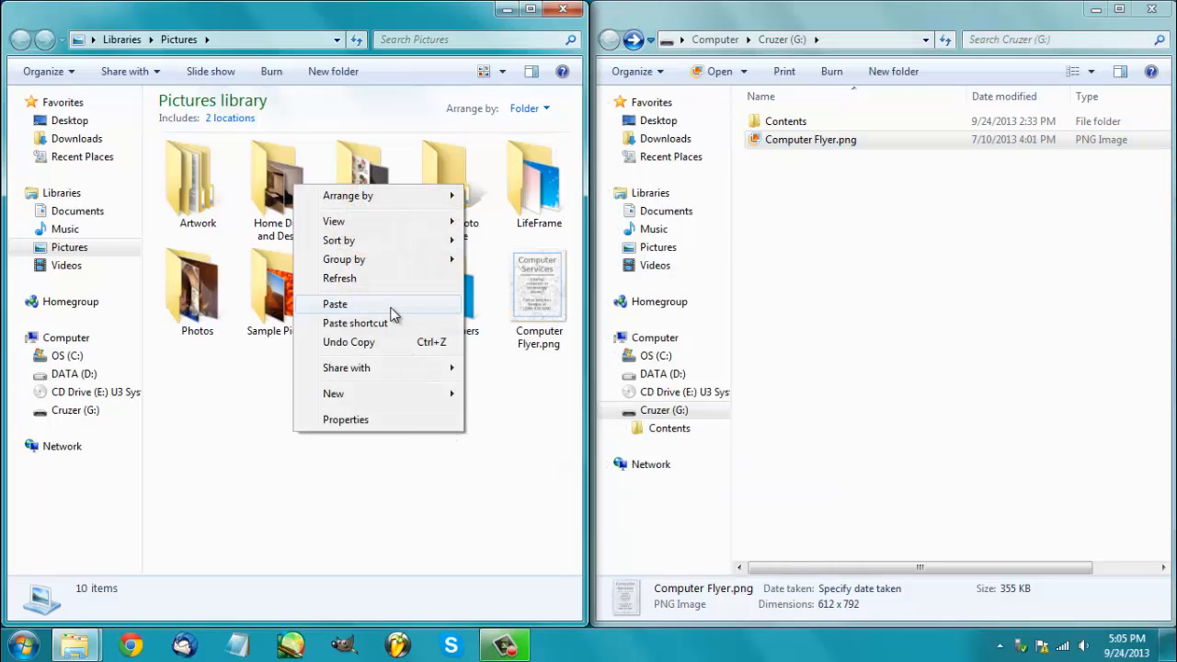
click(335, 303)
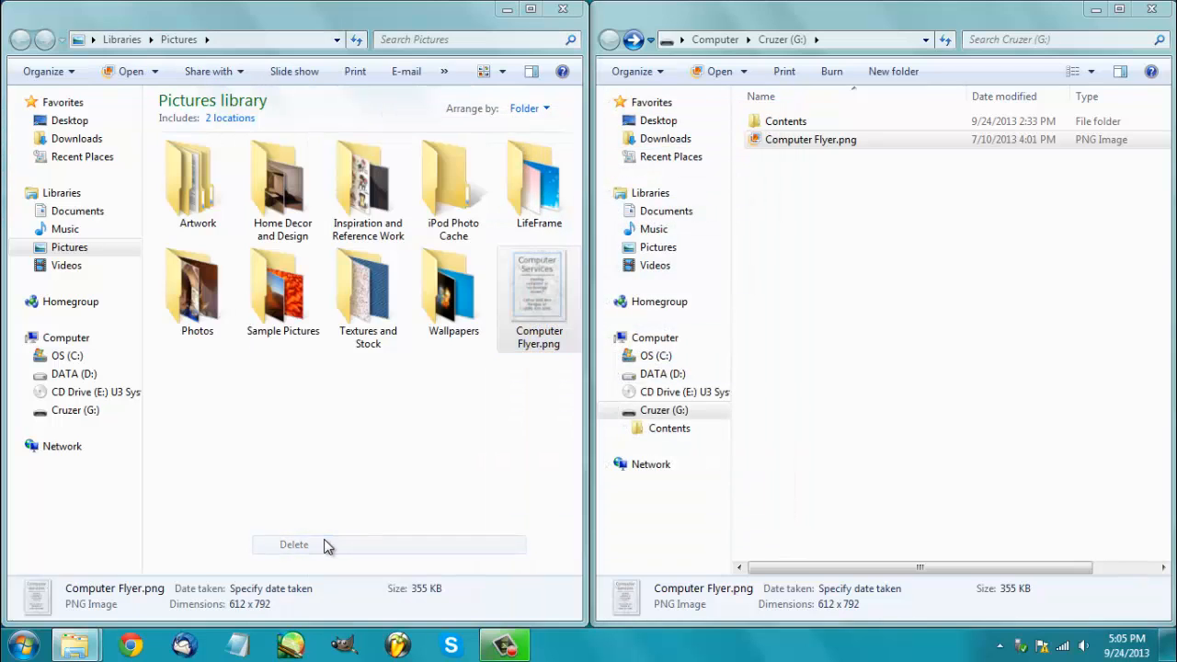
click(295, 545)
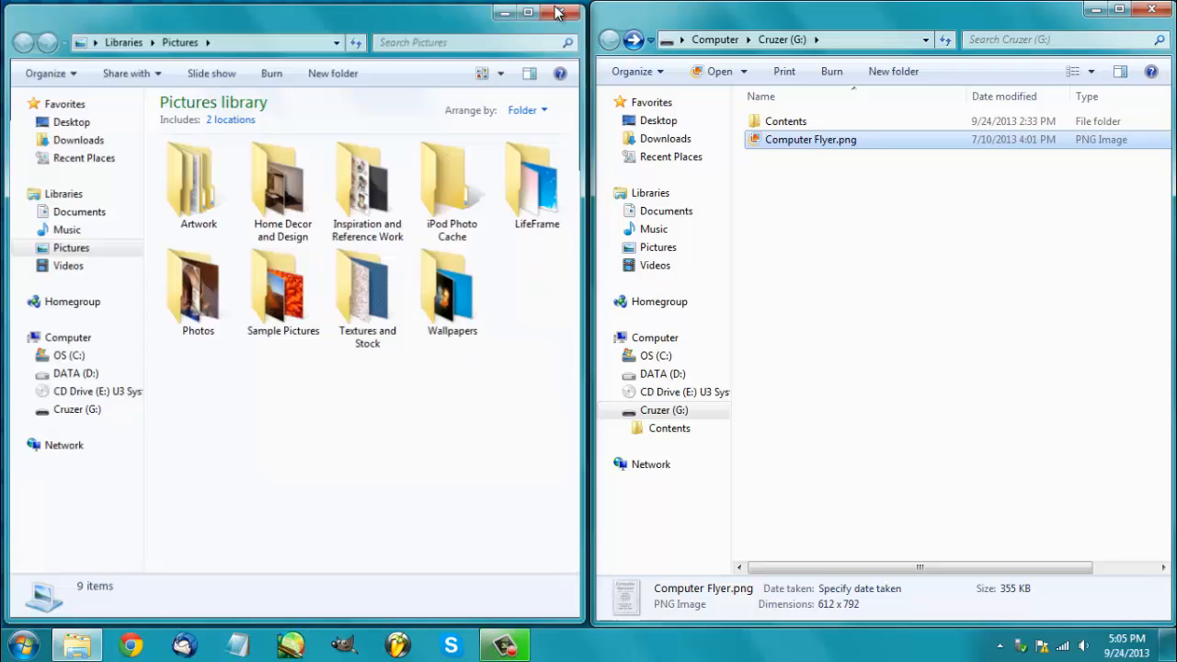
click(563, 13)
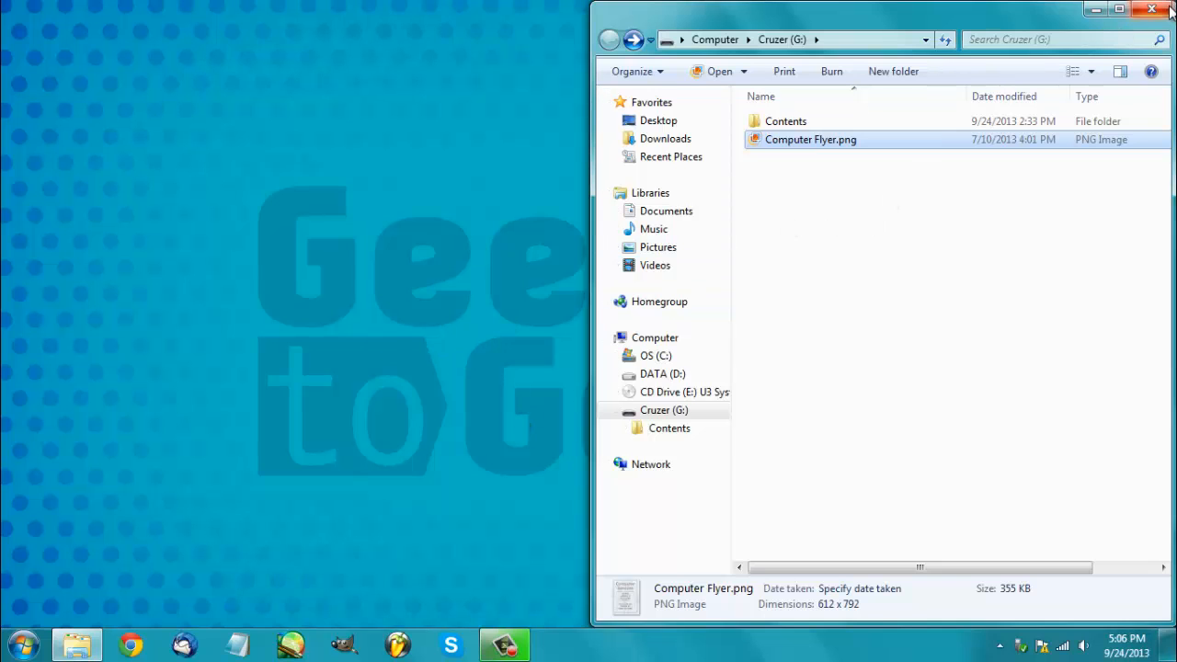
- Close the Cruzer window and eject the SanDisk Cruzer via Safely Remove Hardware
click(1152, 9)
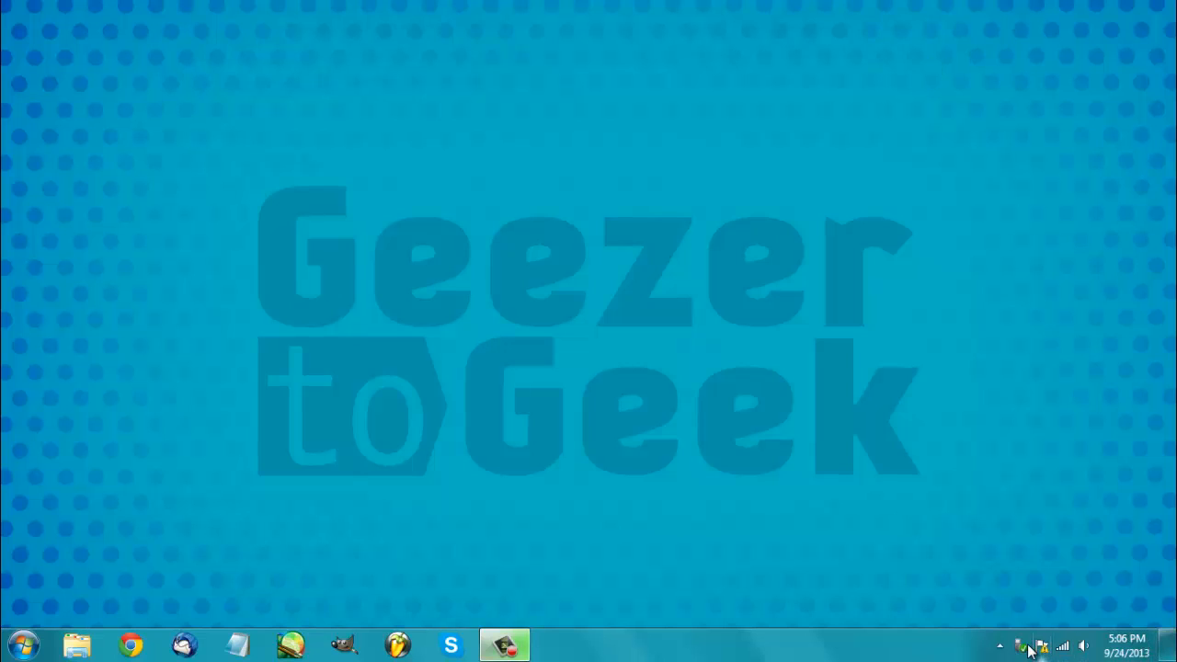
mouse_move(1034, 629)
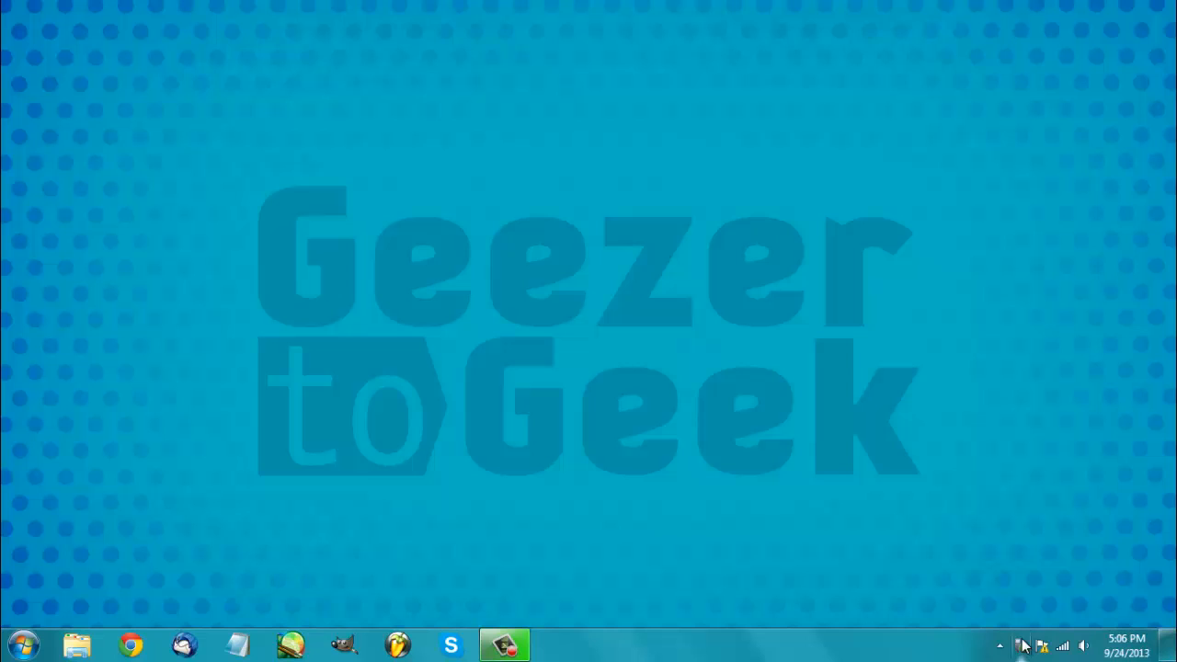
click(1023, 645)
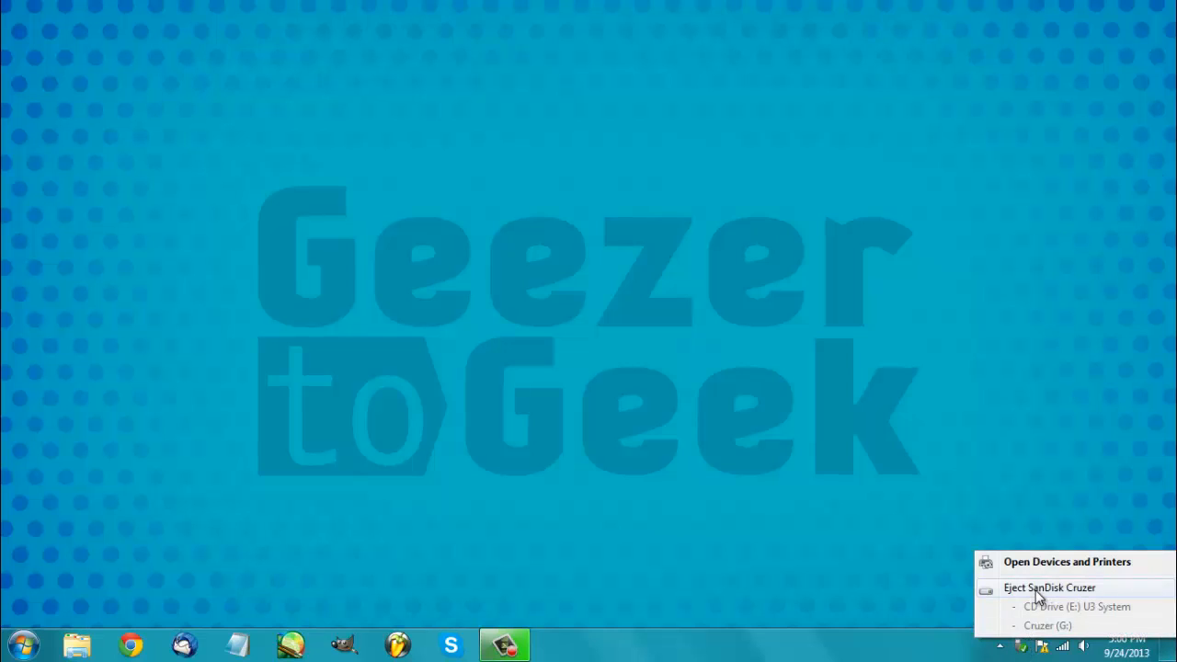
click(1049, 588)
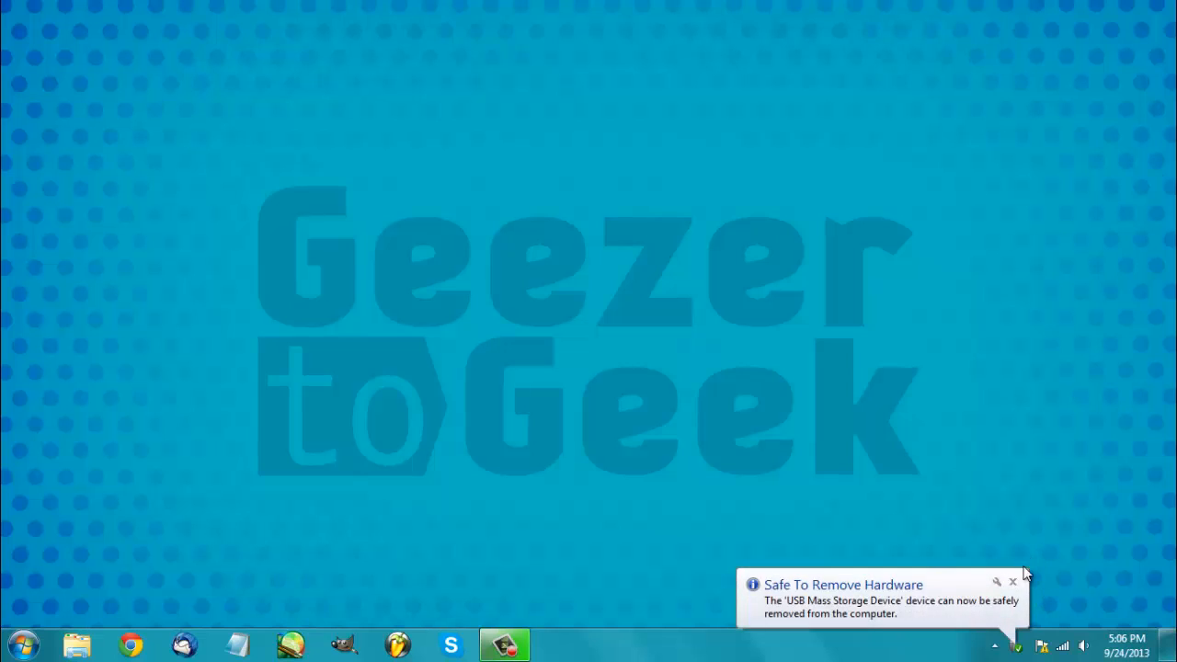